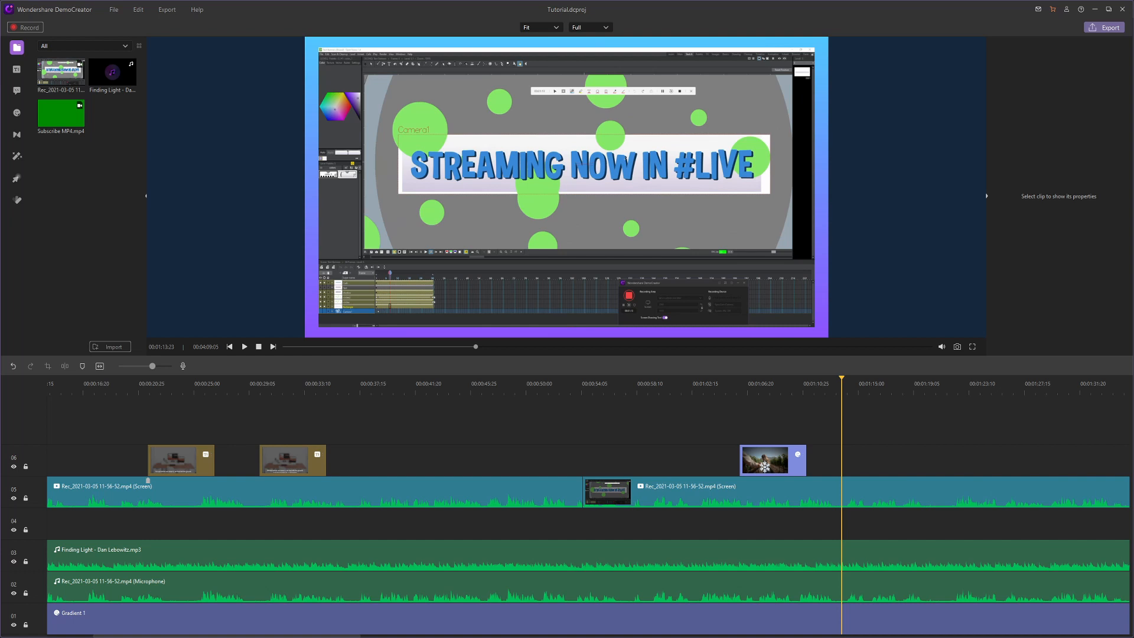
Place the green-screen Subscribe MP4 on track 6 near 01:15, above the recording.
{"action": "left_click", "coordinate": [16, 156]}
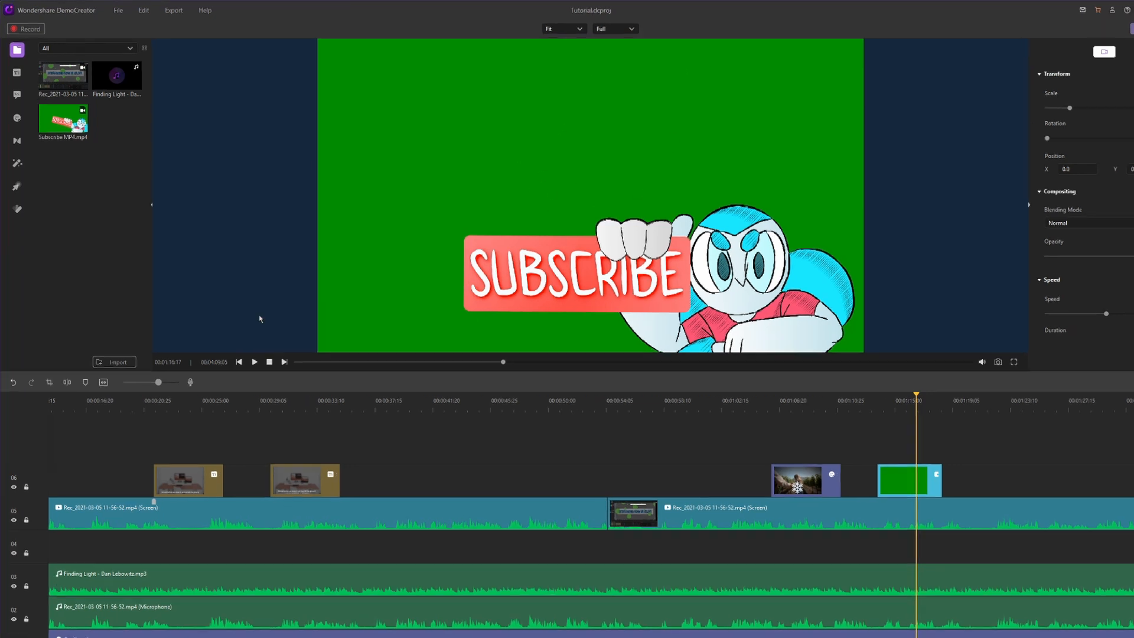
Apply the GreenScreen effect to the Subscribe clip so its background is keyed out.
{"action": "left_click", "coordinate": [17, 163]}
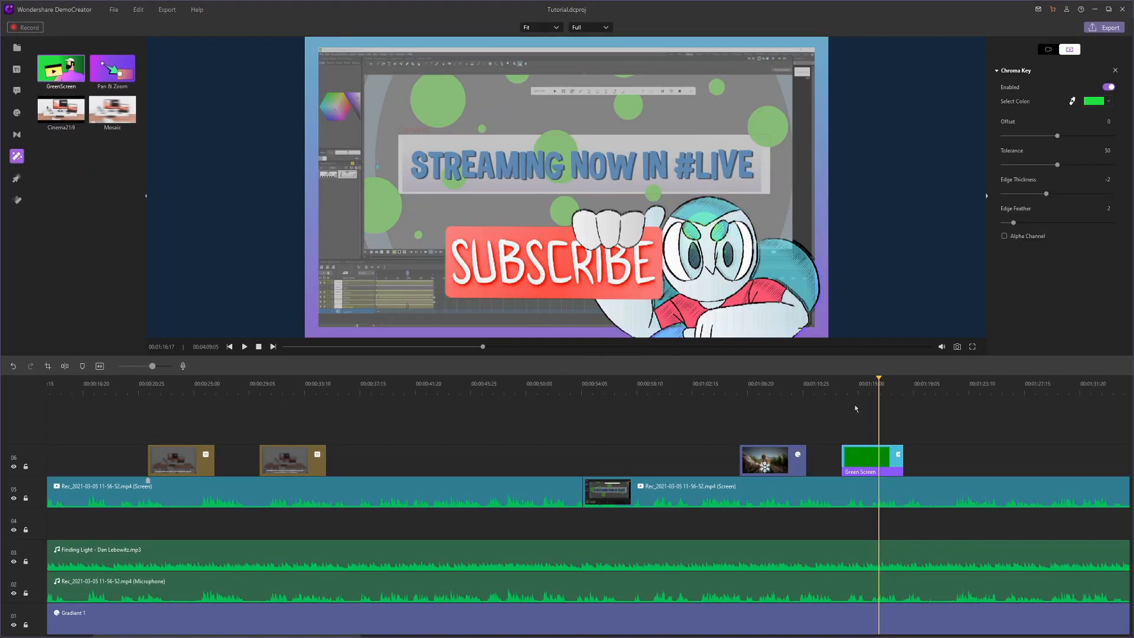
{"action": "left_click", "coordinate": [845, 384]}
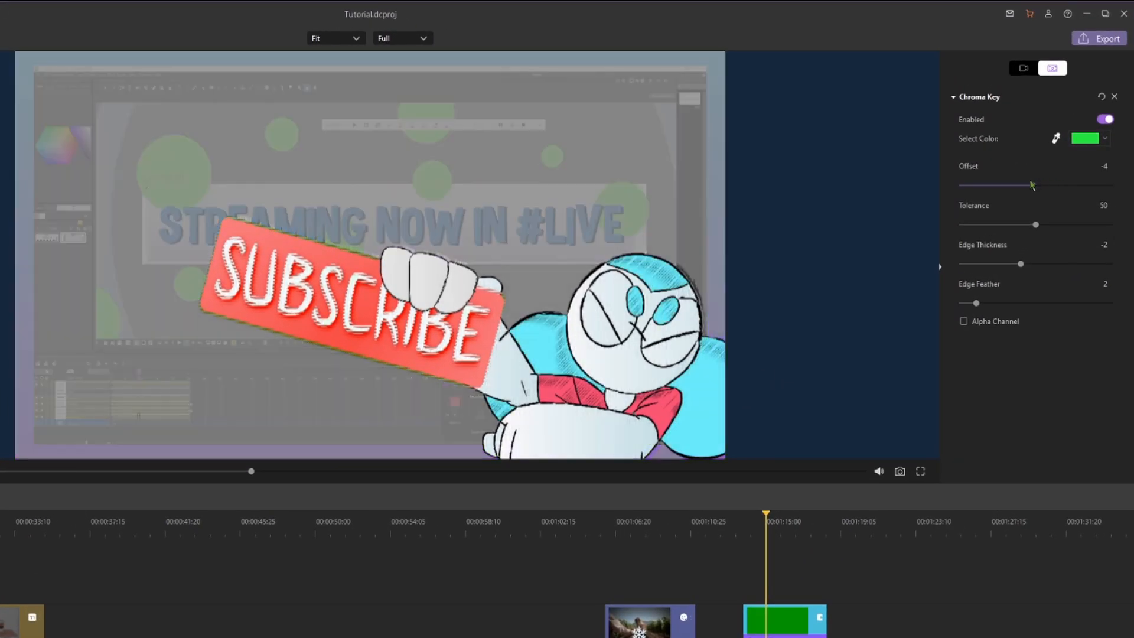
Refine the Chroma Key: tolerance 100, edge thickness -3, feather 4, offset raised.
{"action": "left_click_drag", "start_coordinate": [1031, 186], "coordinate": [1027, 186]}
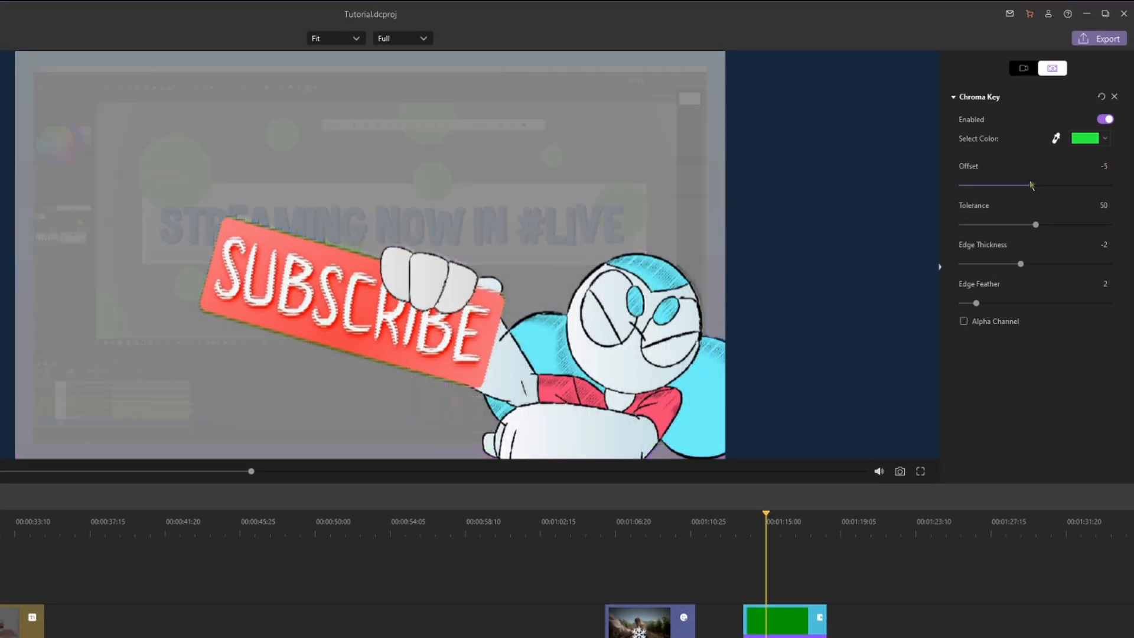
{"action": "left_click_drag", "start_coordinate": [1036, 224], "coordinate": [1101, 224]}
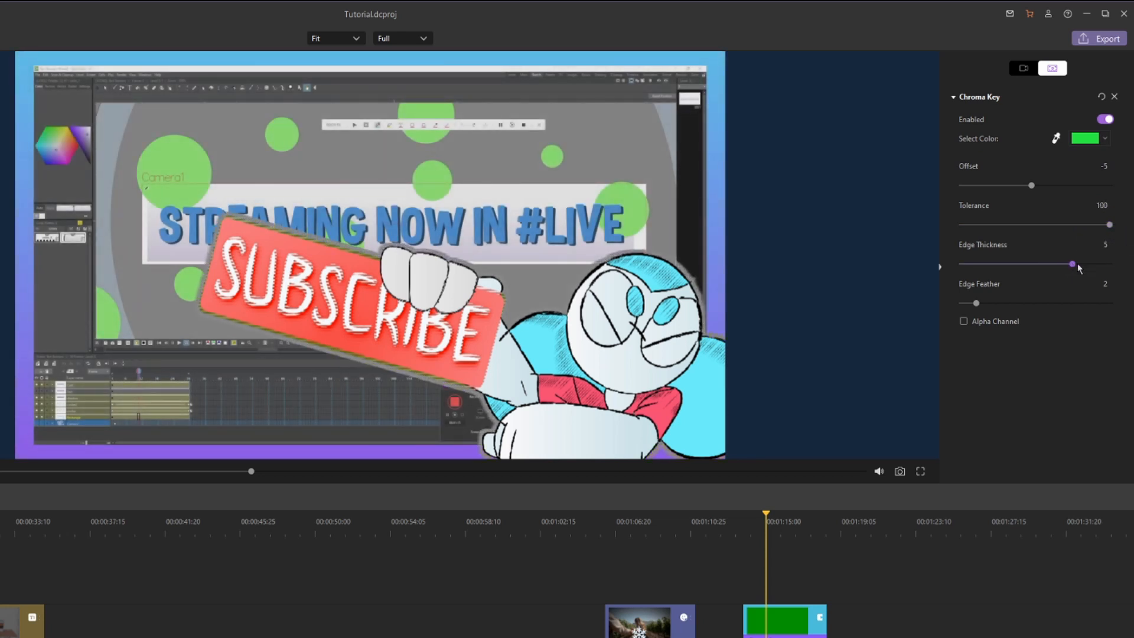
{"action": "left_click_drag", "start_coordinate": [1073, 264], "coordinate": [1035, 264]}
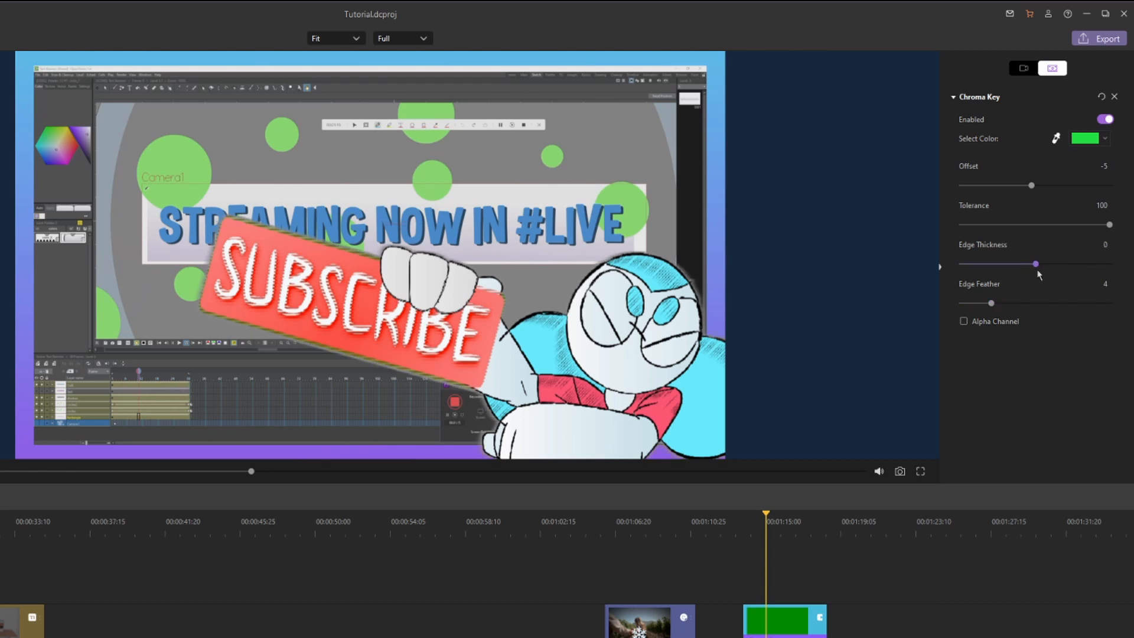
{"action": "left_click_drag", "start_coordinate": [1035, 264], "coordinate": [1013, 263]}
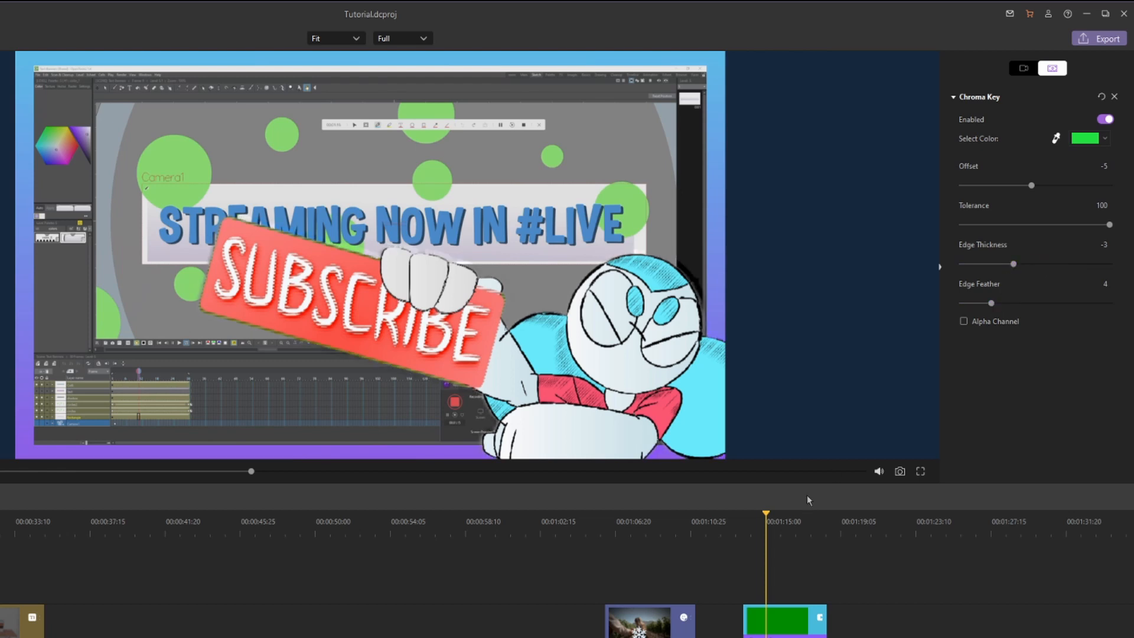
{"action": "left_click_drag", "start_coordinate": [1032, 185], "coordinate": [1039, 185]}
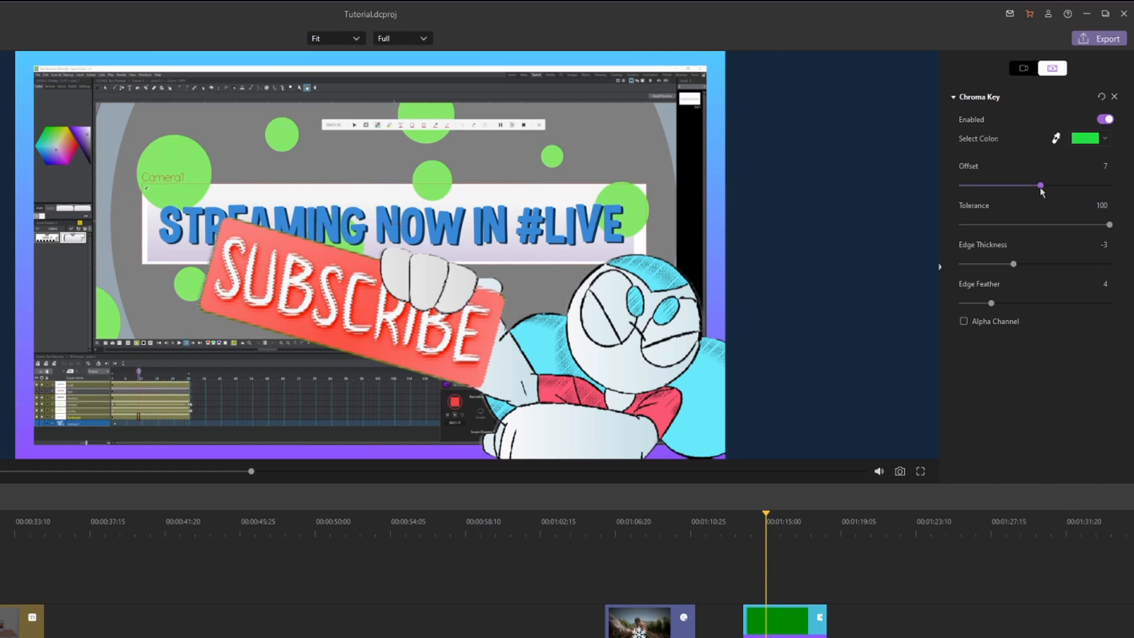
{"action": "left_click_drag", "start_coordinate": [1042, 185], "coordinate": [1110, 185]}
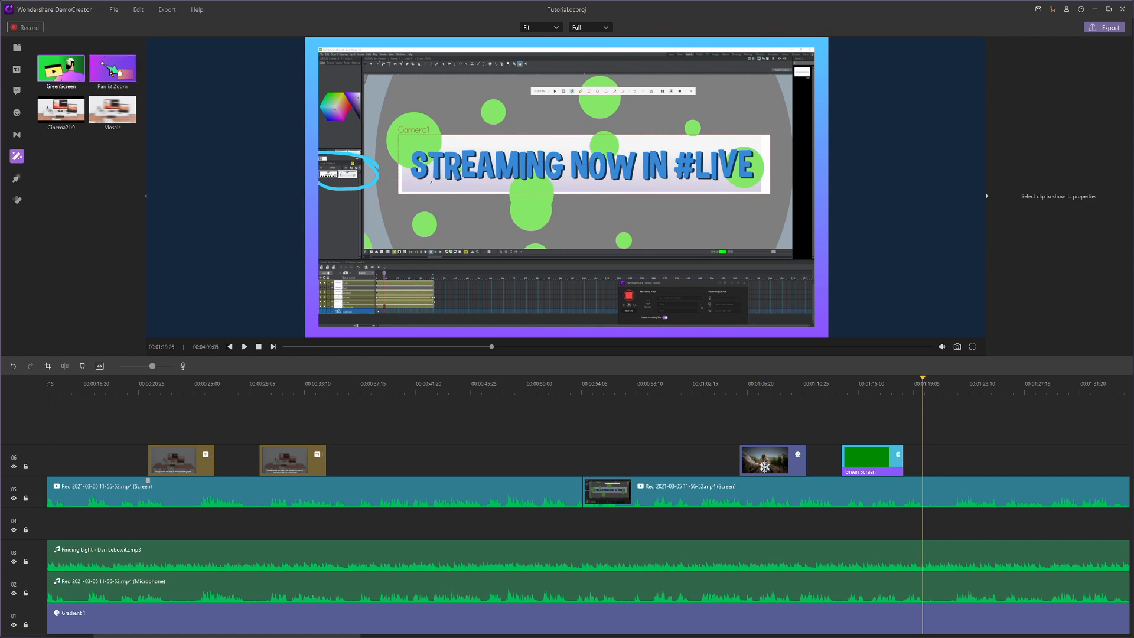
Place a Pan & Zoom effect on the screen recording clip at about 01:19.
{"action": "left_click_drag", "start_coordinate": [112, 69], "coordinate": [955, 499]}
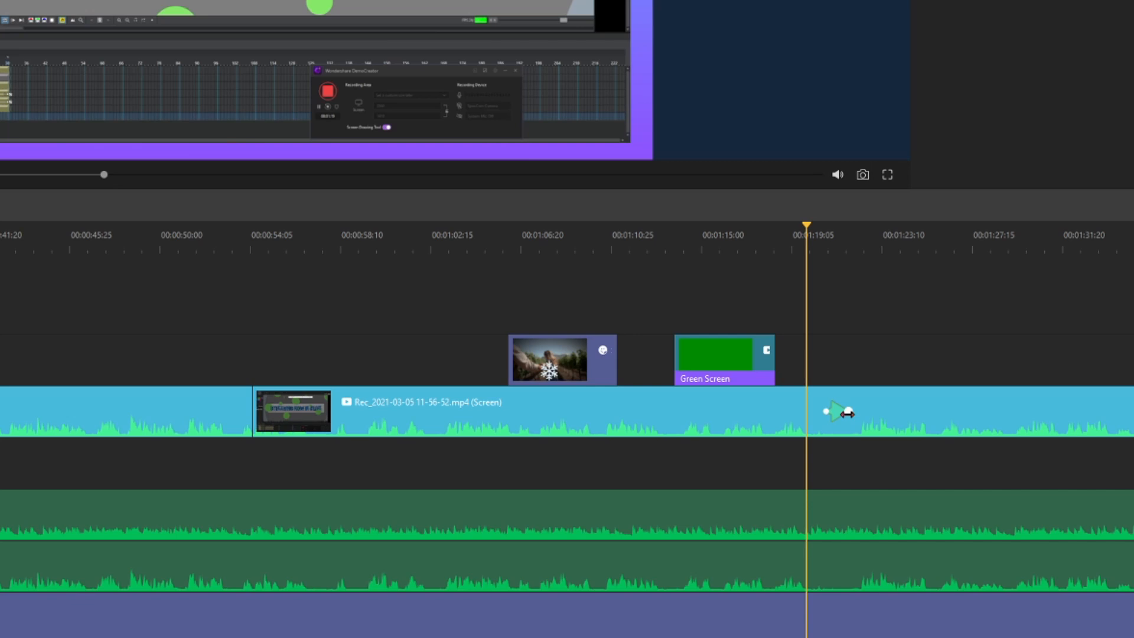
{"action": "left_click_drag", "start_coordinate": [835, 412], "coordinate": [876, 413]}
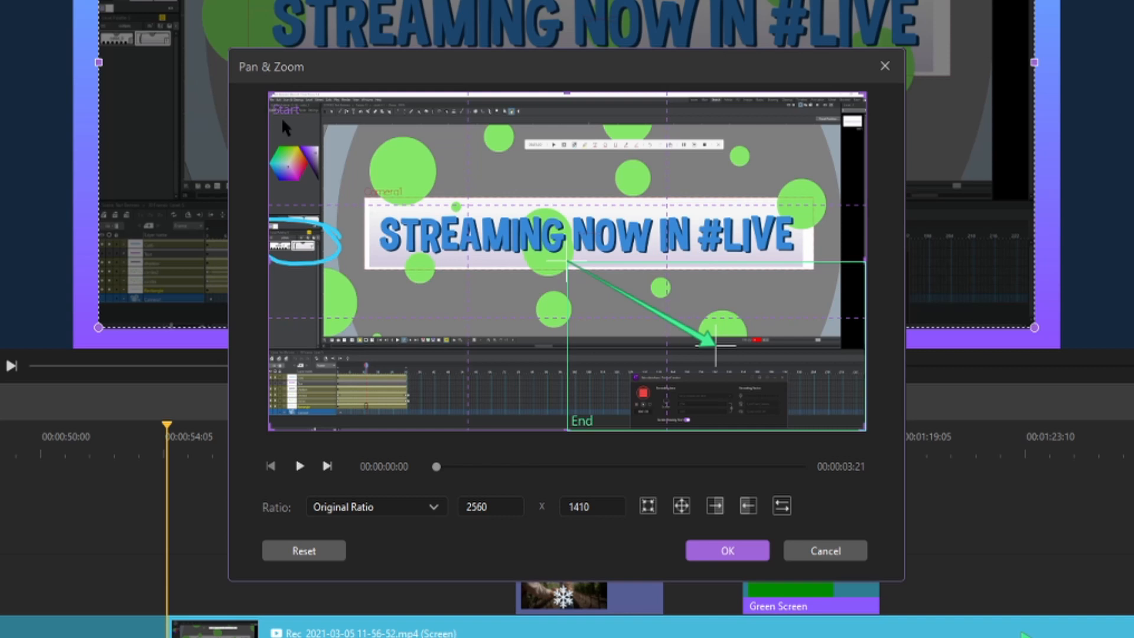
{"action": "mouse_move", "coordinate": [441, 305]}
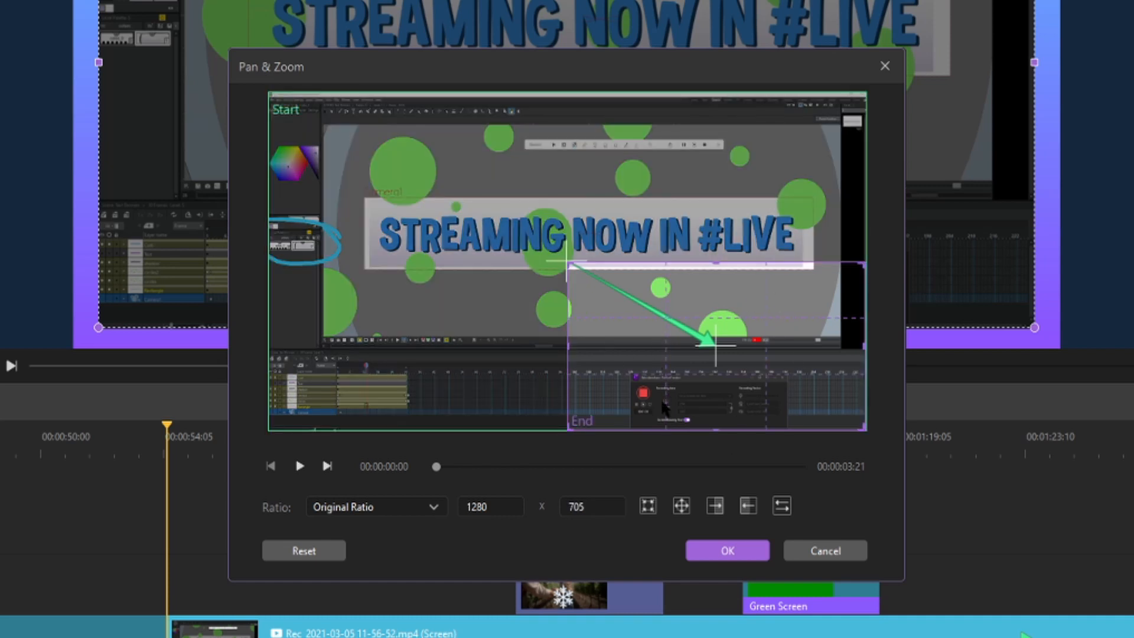
{"action": "mouse_move", "coordinate": [648, 459]}
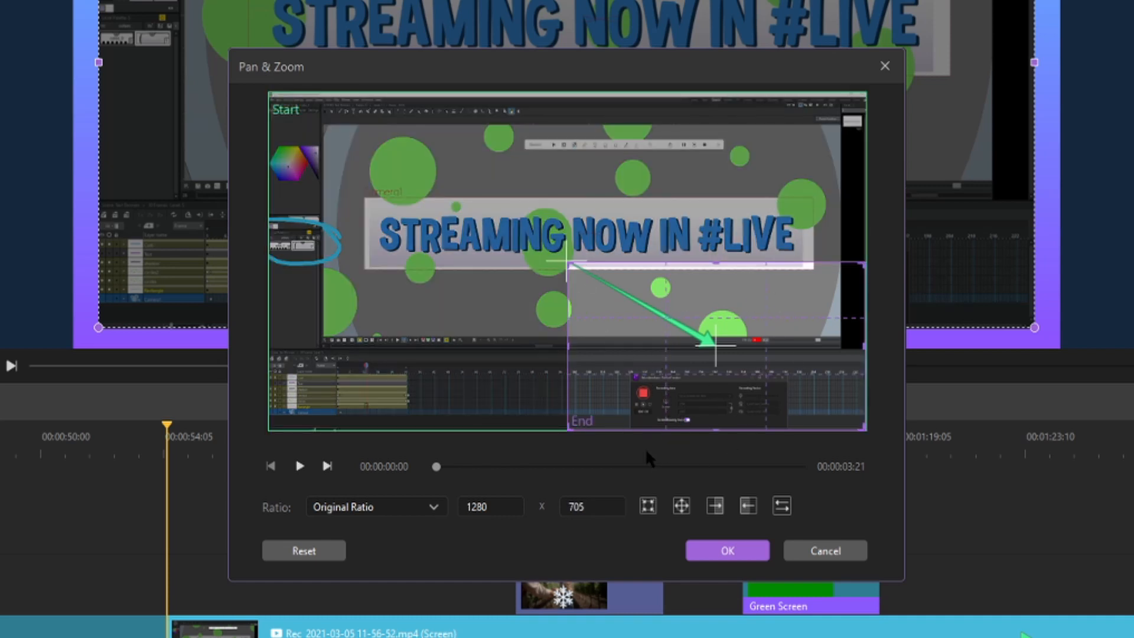
Frame the End box around the STREAMING NOW title, then swap start and end framings.
{"action": "left_click_drag", "start_coordinate": [716, 343], "coordinate": [495, 272]}
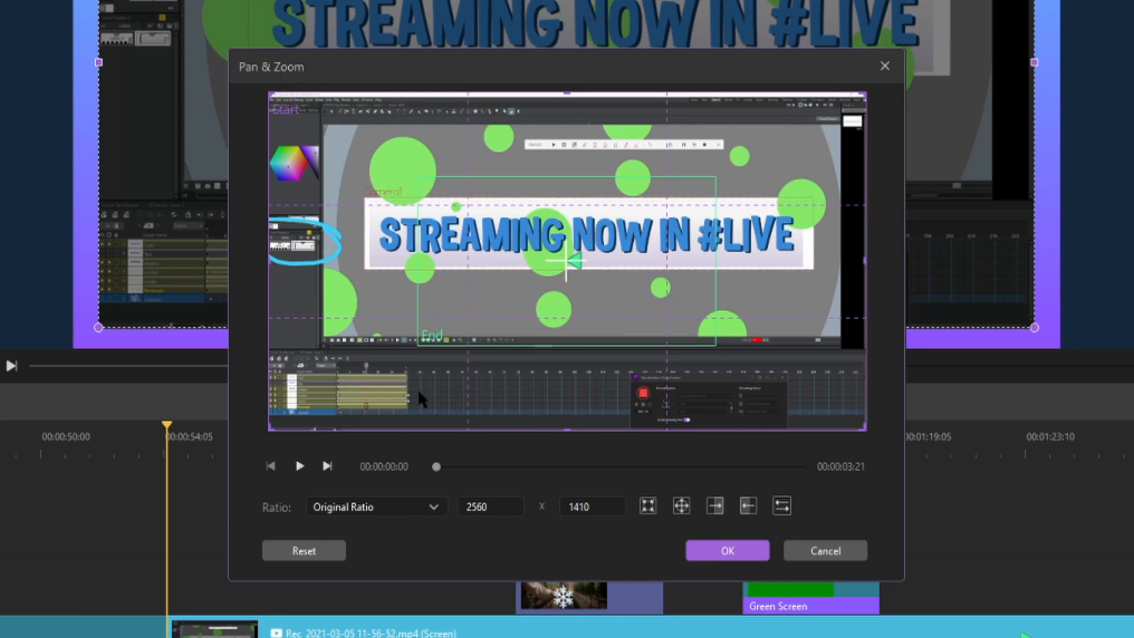
{"action": "mouse_move", "coordinate": [590, 187]}
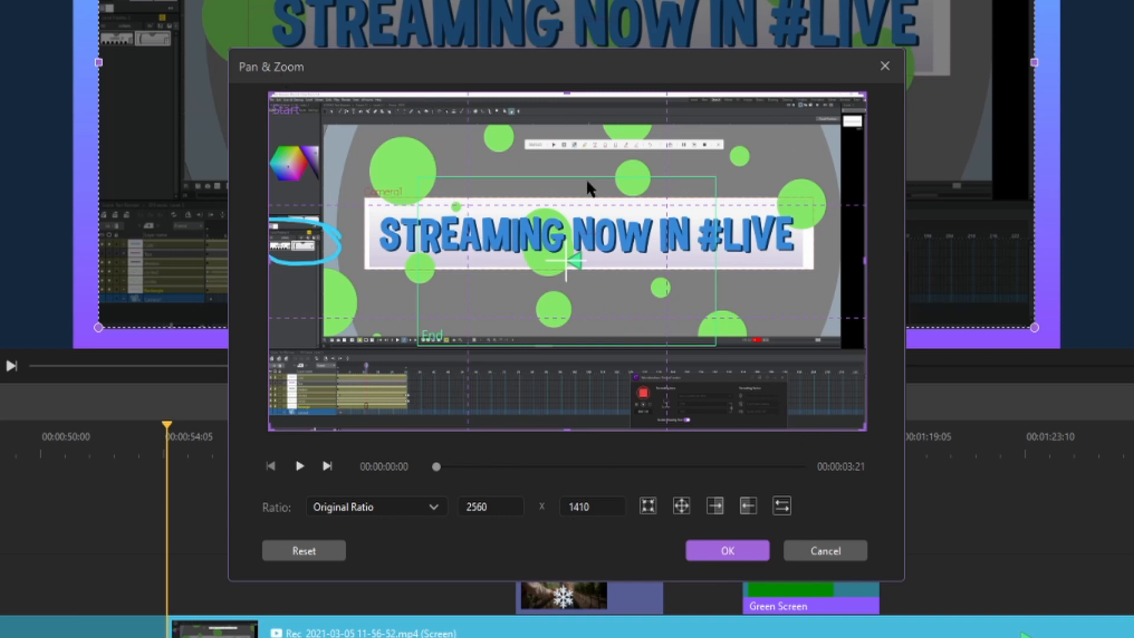
{"action": "left_click", "coordinate": [681, 506]}
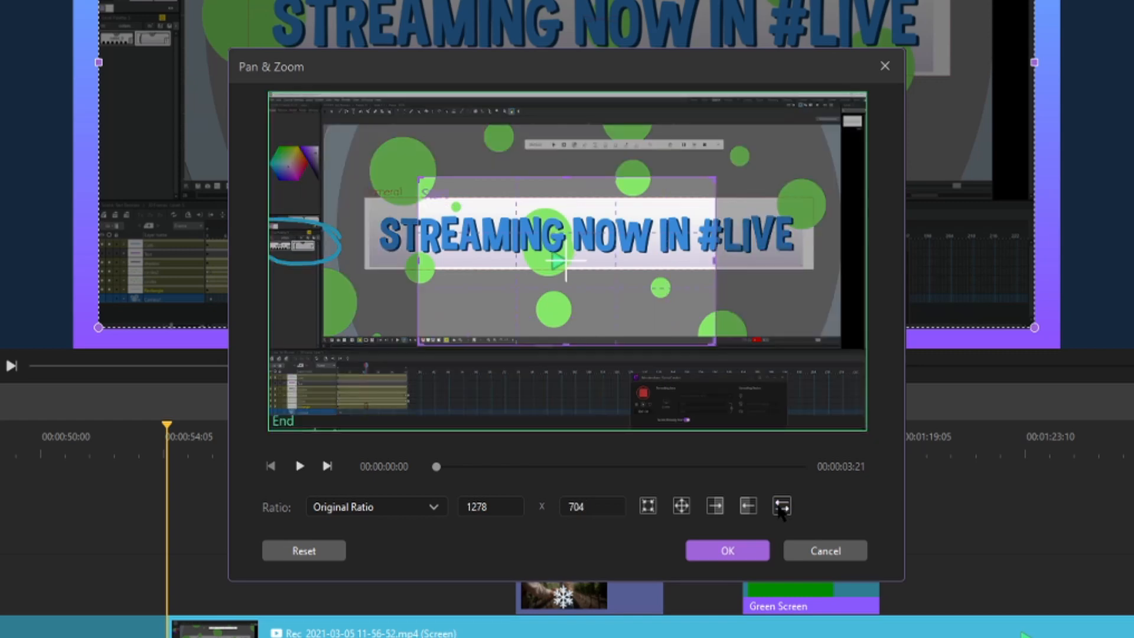
{"action": "left_click", "coordinate": [726, 550]}
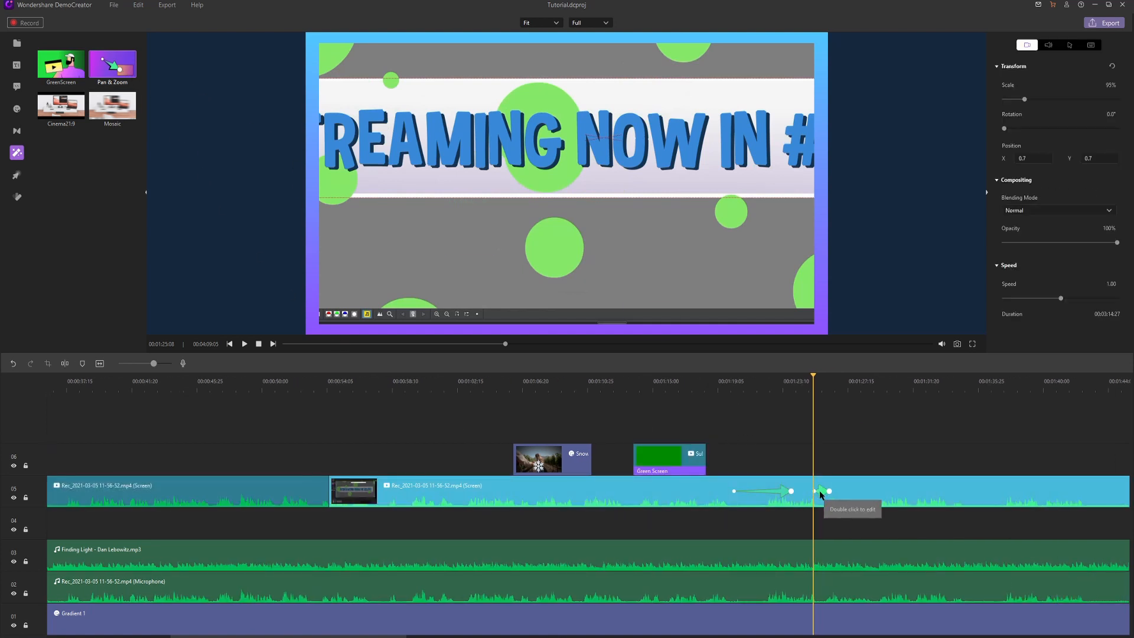
Edit the second Pan & Zoom marker's framing to head toward the bottom-right region.
{"action": "double_click", "coordinate": [820, 491]}
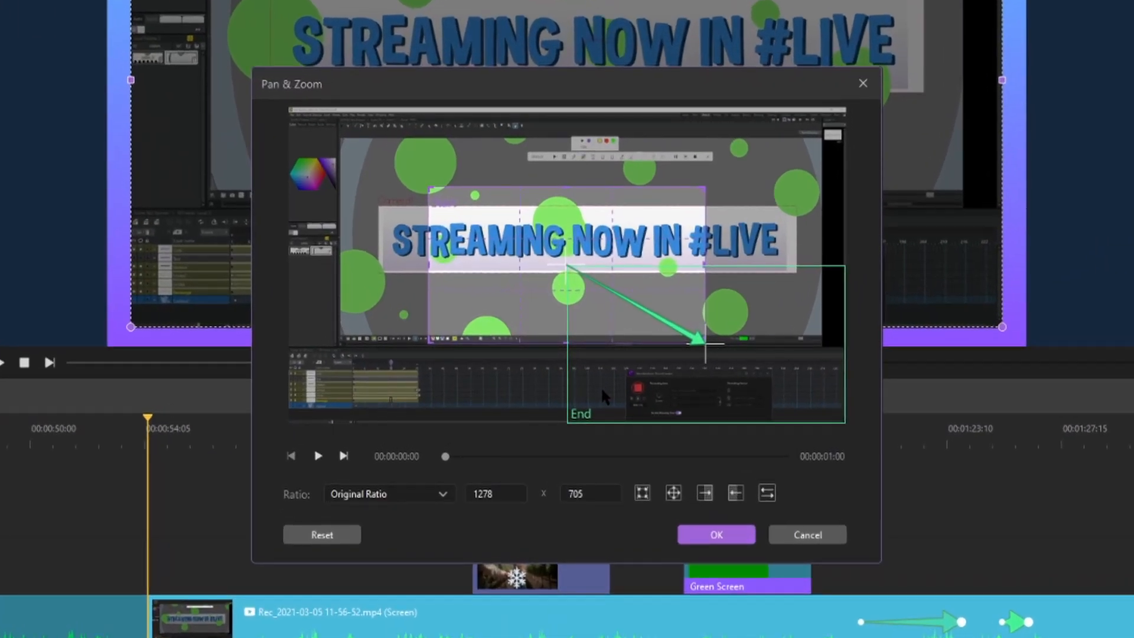
{"action": "mouse_move", "coordinate": [647, 294]}
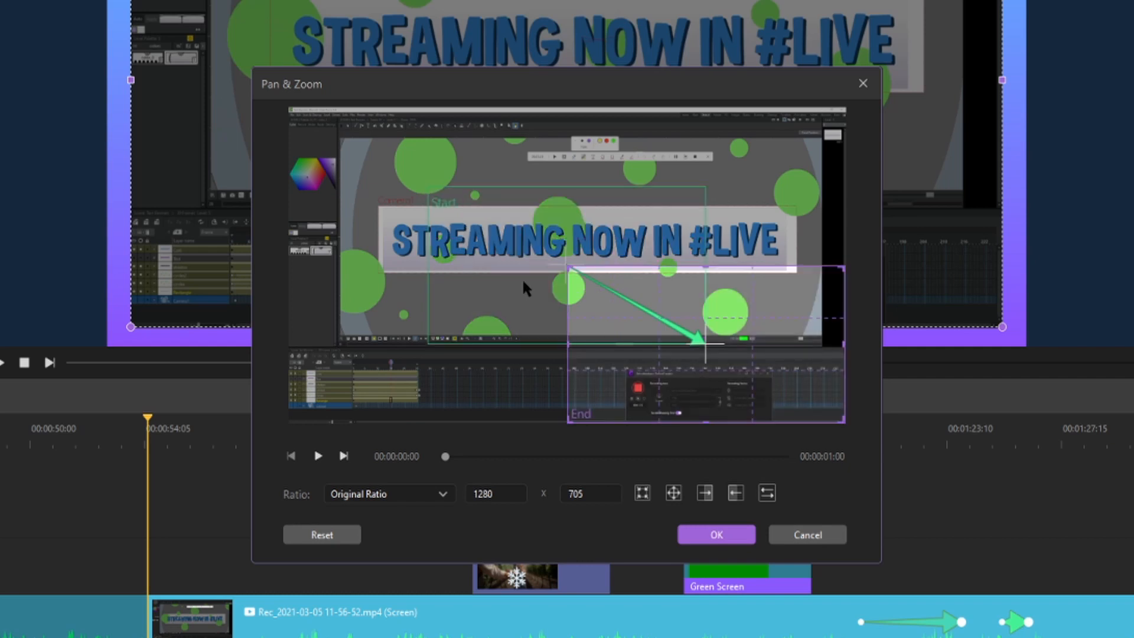
{"action": "mouse_move", "coordinate": [570, 269]}
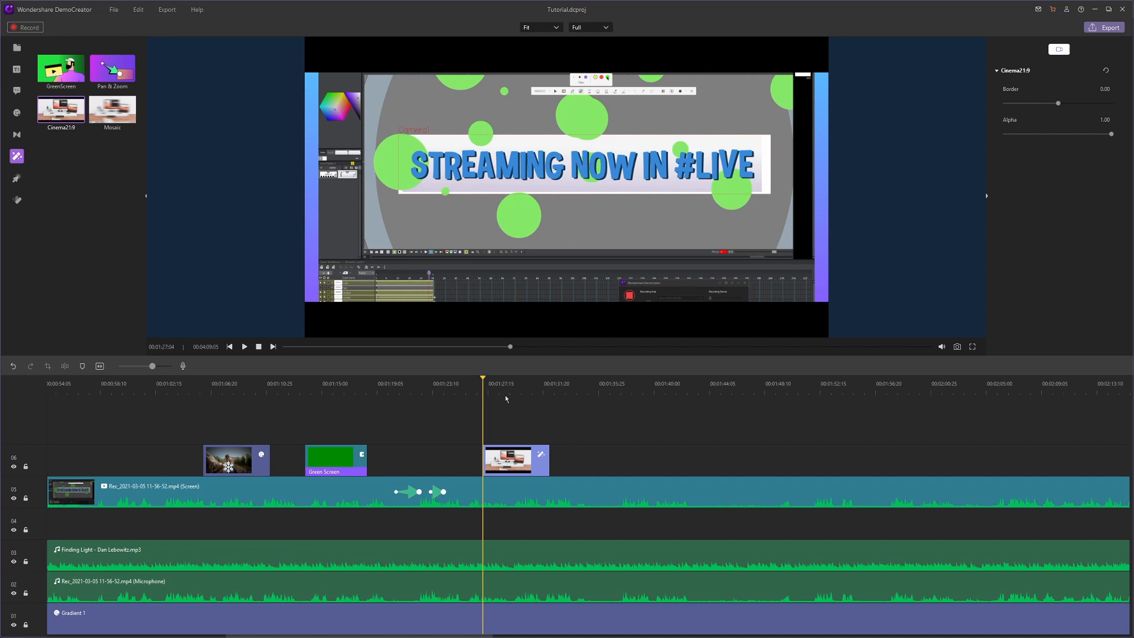
Place the Cinema21:9 effect on track 6 around 01:27.
{"action": "left_click_drag", "start_coordinate": [1056, 103], "coordinate": [1111, 103]}
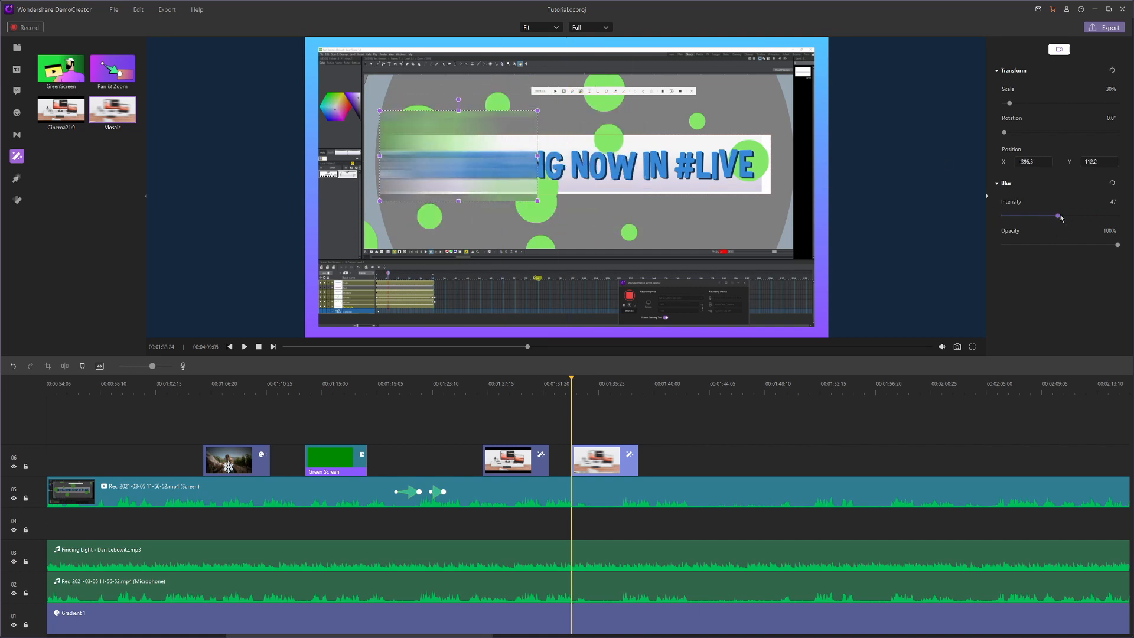
Lower the Mosaic intensity to 31 and position the blur box over the Camera1 label.
{"action": "left_click_drag", "start_coordinate": [1059, 215], "coordinate": [1040, 215]}
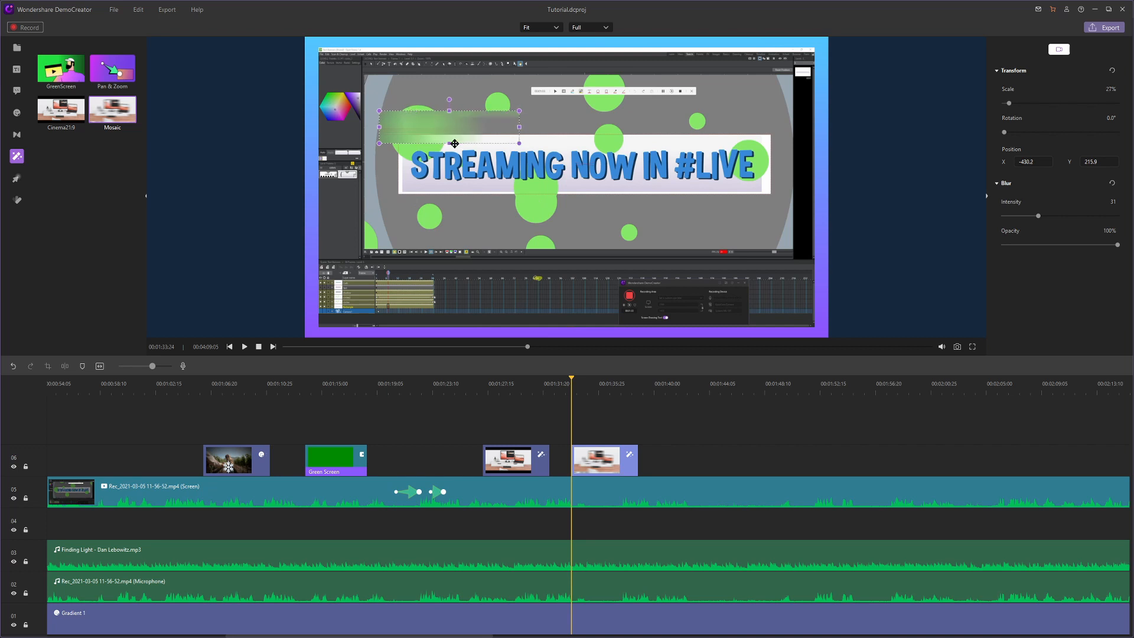
{"action": "left_click_drag", "start_coordinate": [453, 143], "coordinate": [483, 118]}
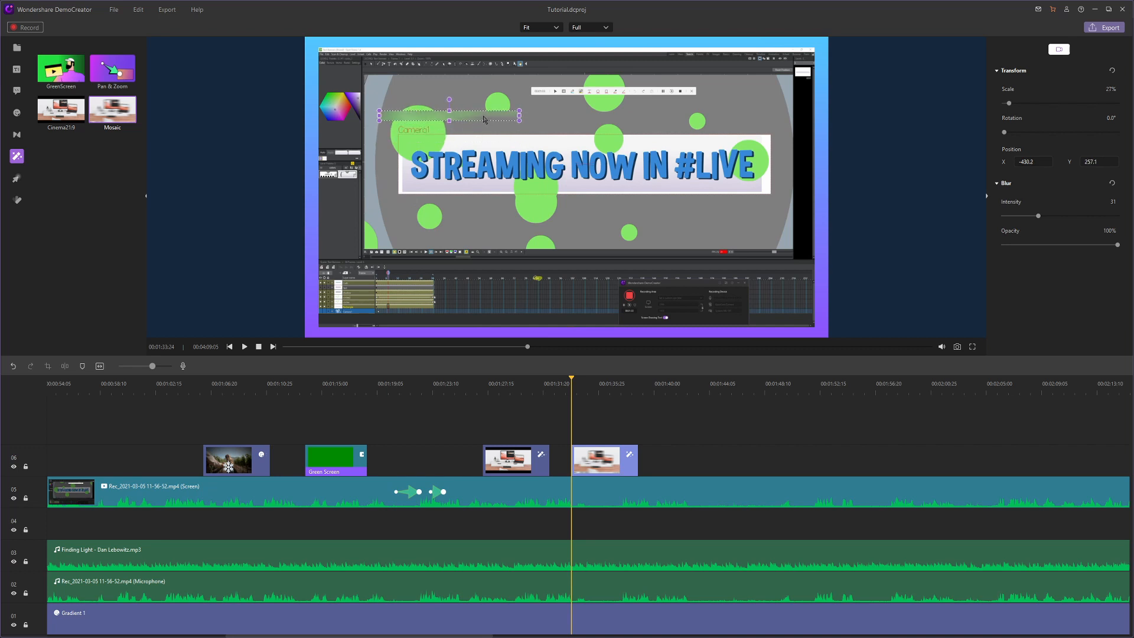